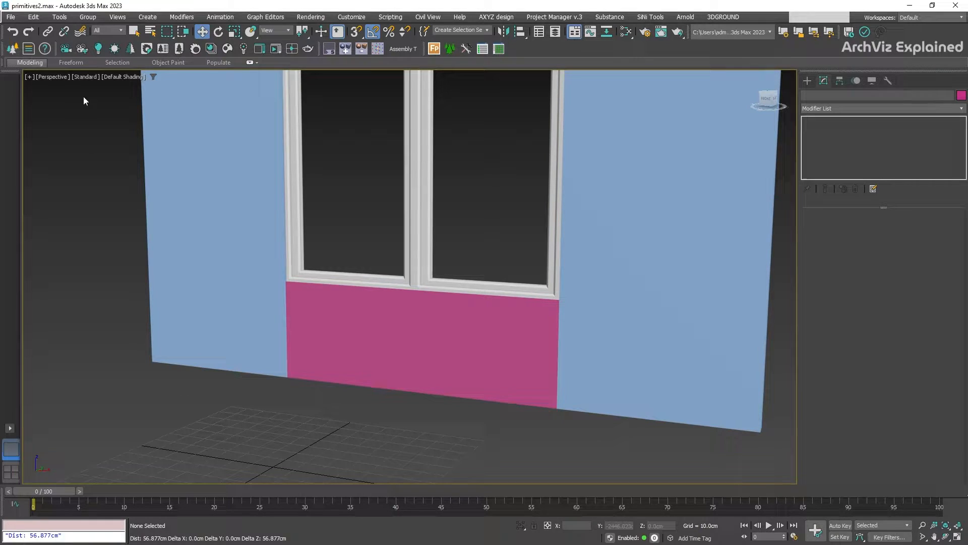
- Enable Vertex snapping in Grid and Snap Settings and measure 162.069 cm between two vertices
click(58, 16)
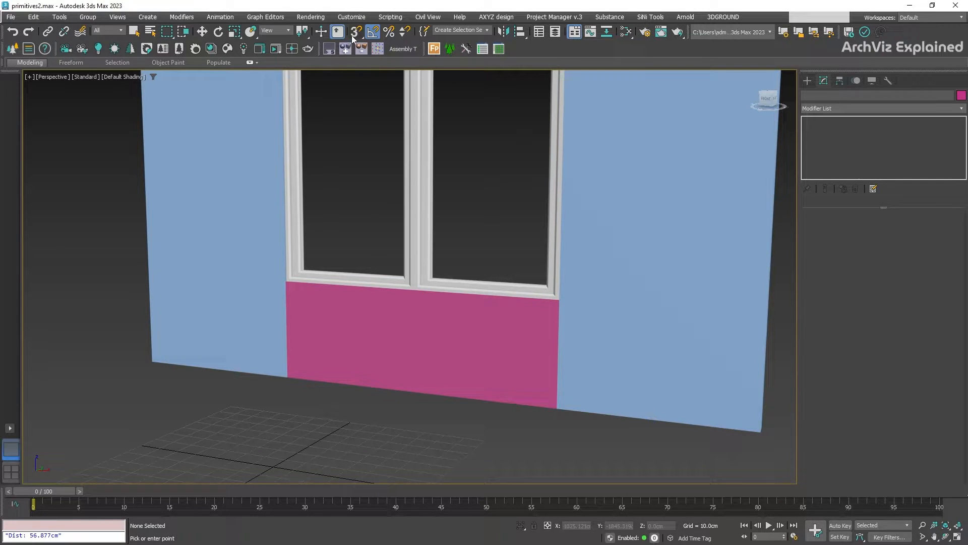
click(355, 31)
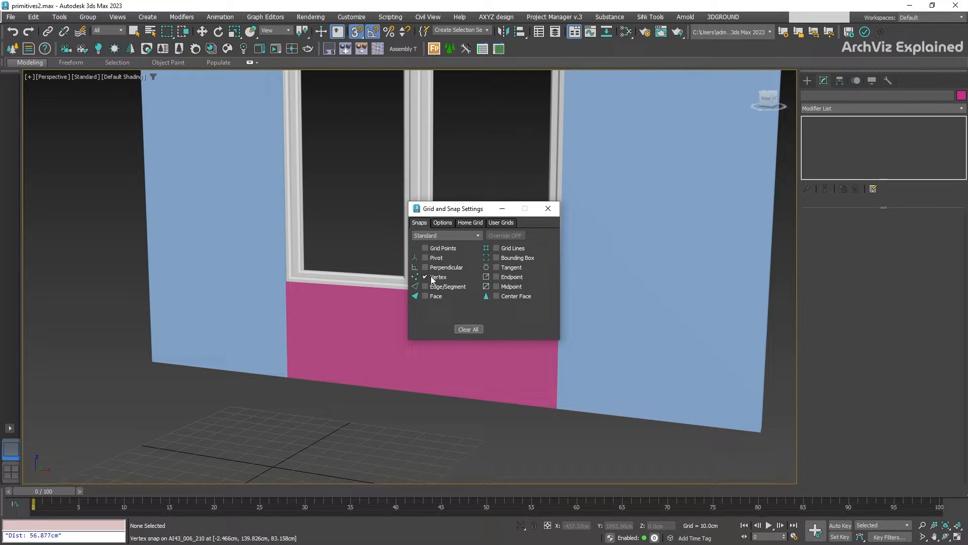
click(547, 208)
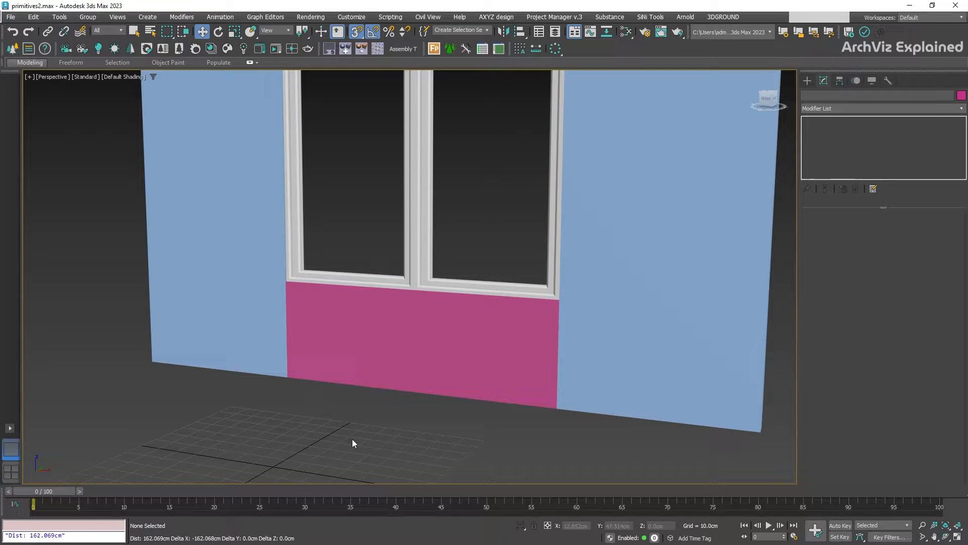
- Start a Tape helper from Create > Helpers and drag Tape001 to the pink panel's lower-right corner
click(807, 80)
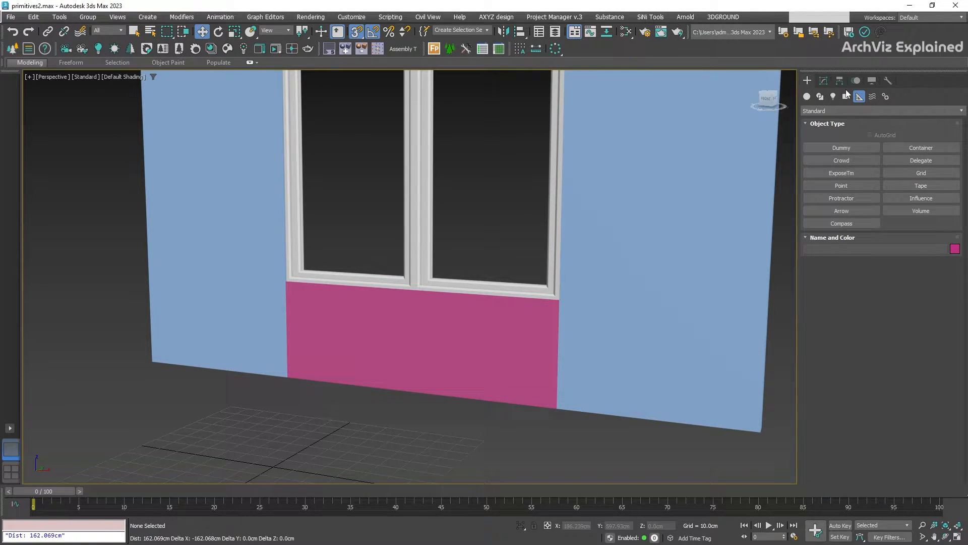
click(859, 97)
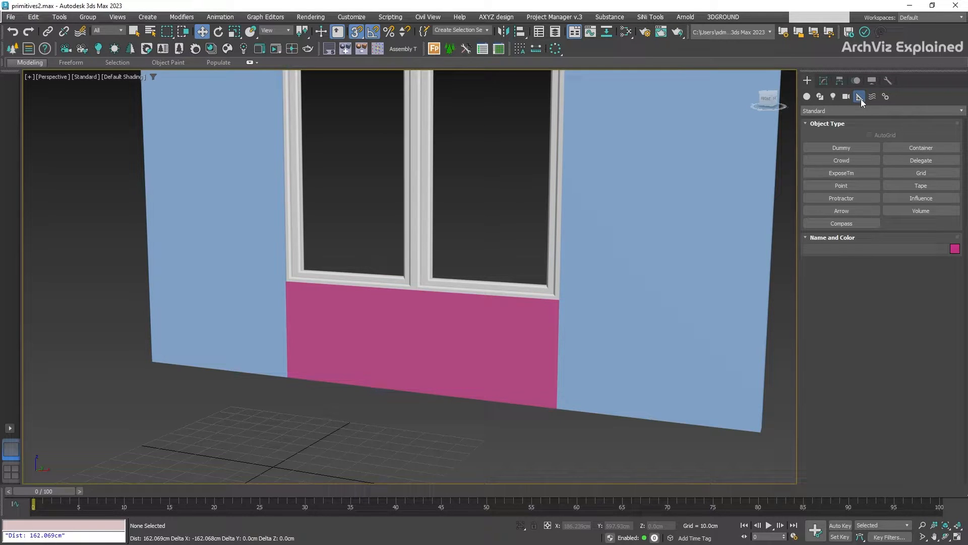
click(921, 185)
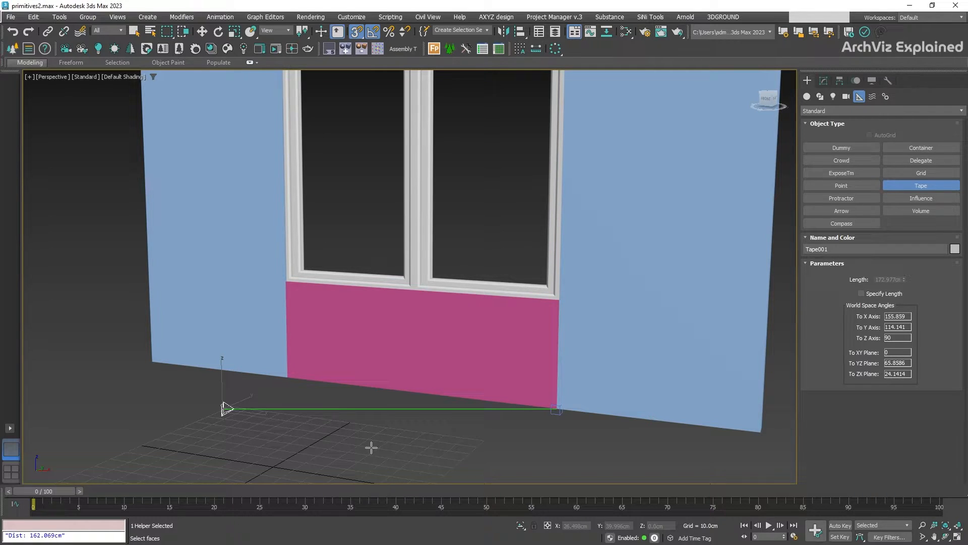
- Snap the tape start to the pink panel's lower-left corner and its target to the top-left corner
click(195, 32)
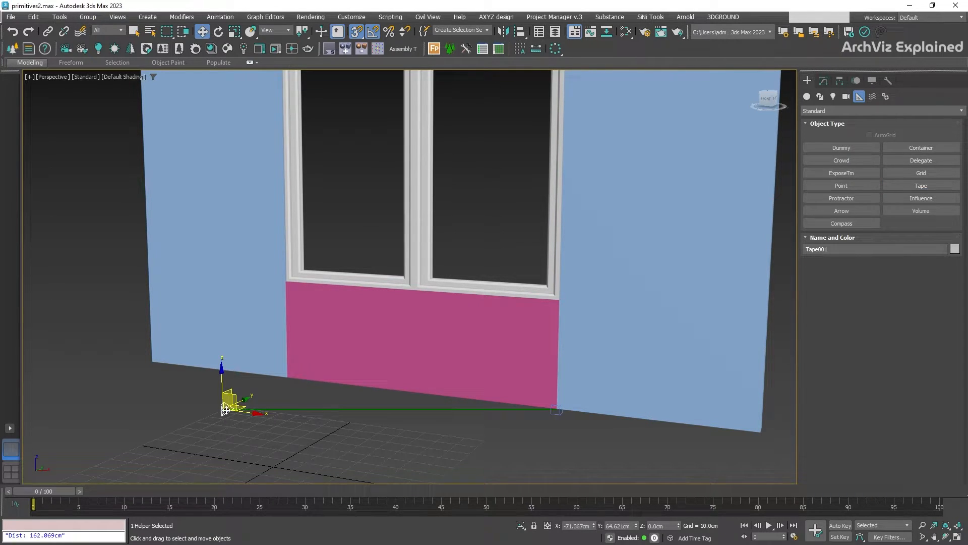
drag(223, 408, 287, 376)
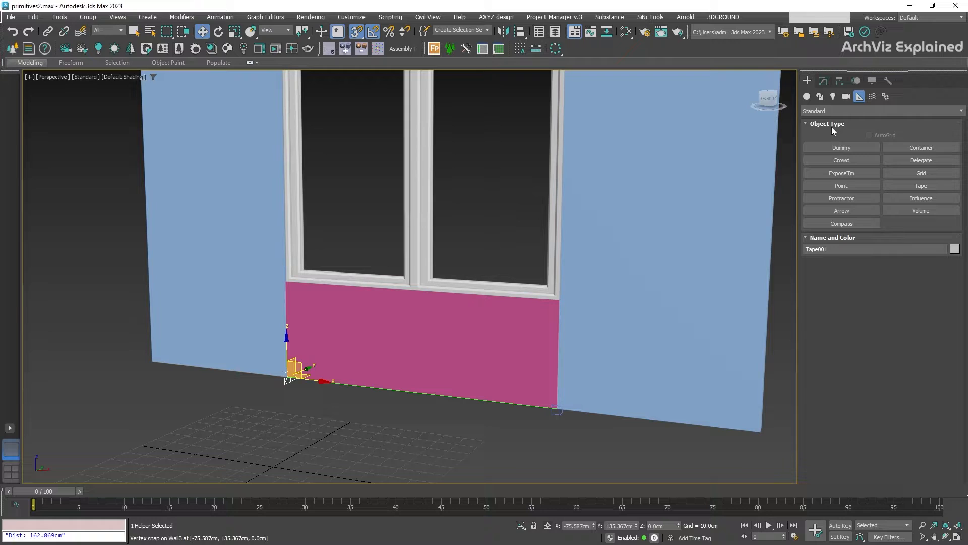
click(824, 81)
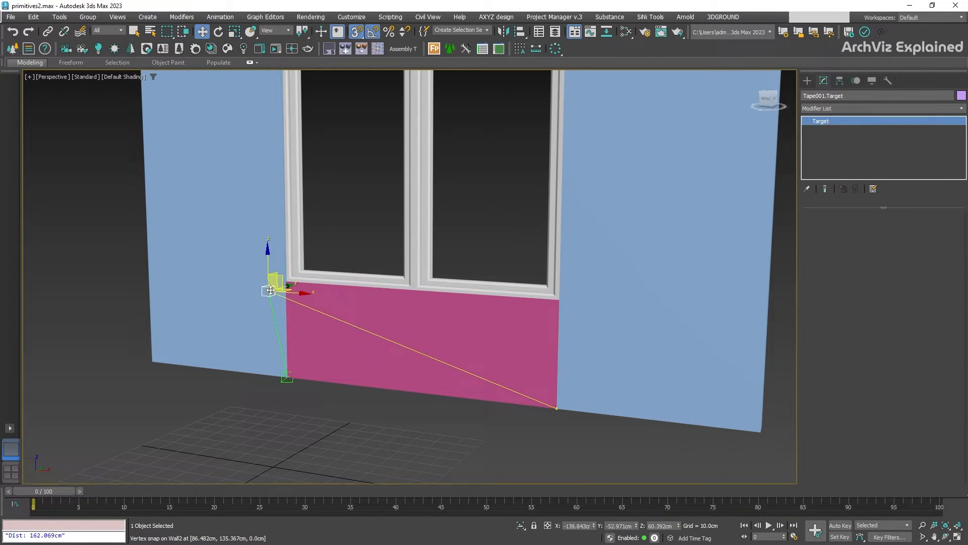
click(286, 371)
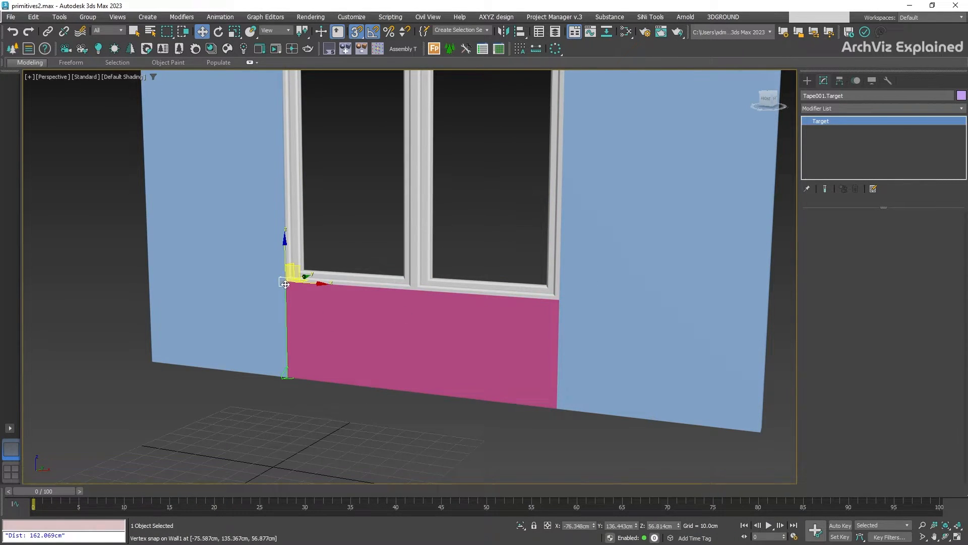
drag(284, 278, 759, 433)
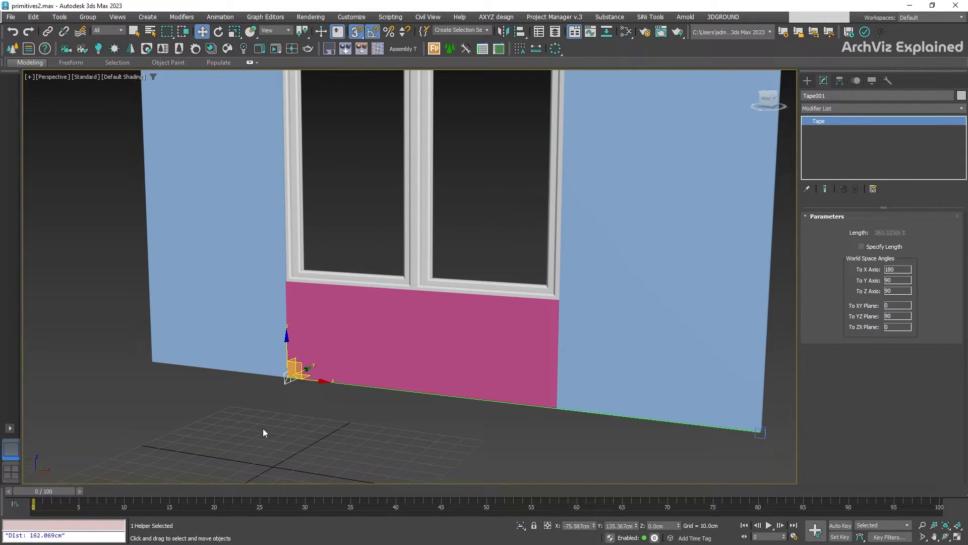
- Snap Tape001.Target to the panel's lower-right corner, deselect, and bring up the Utilities panel
click(862, 246)
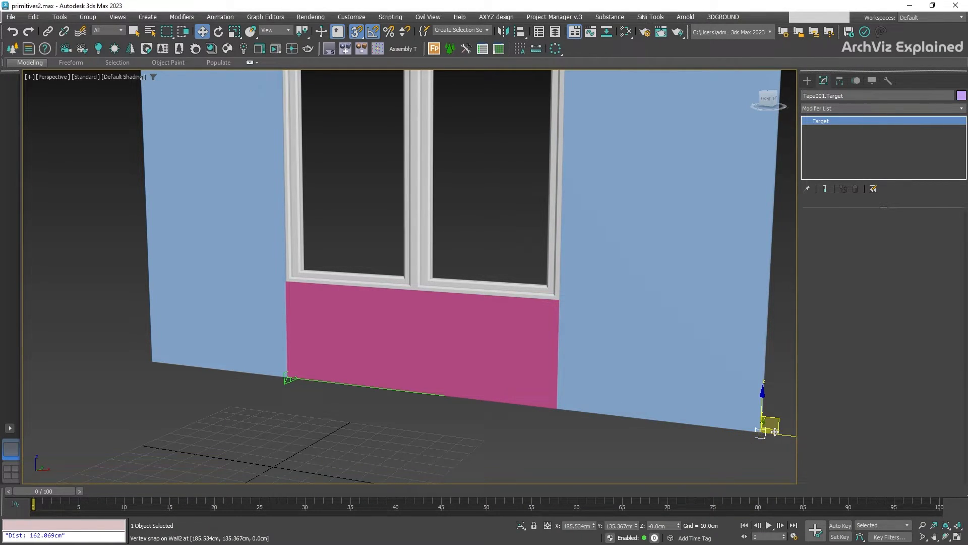
drag(765, 420, 136, 410)
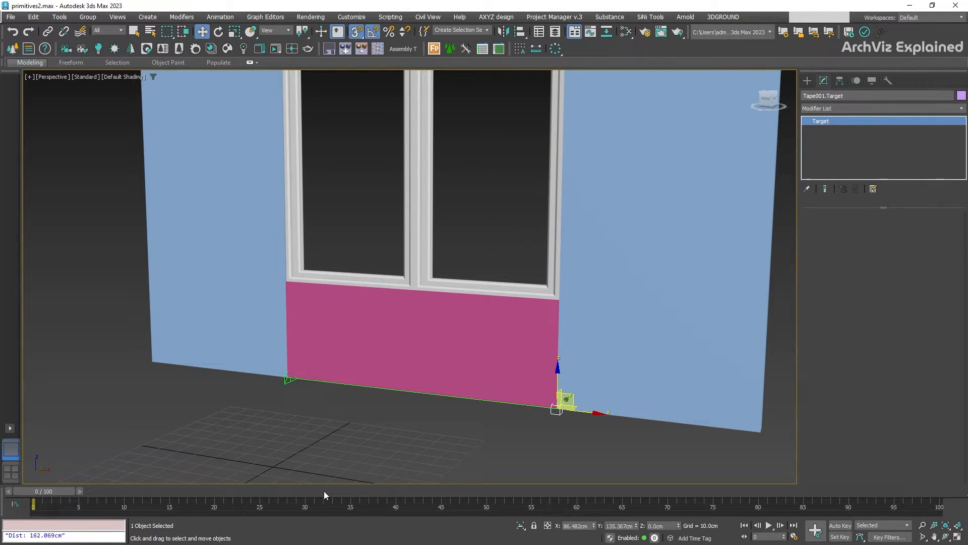
mouse_move(407, 460)
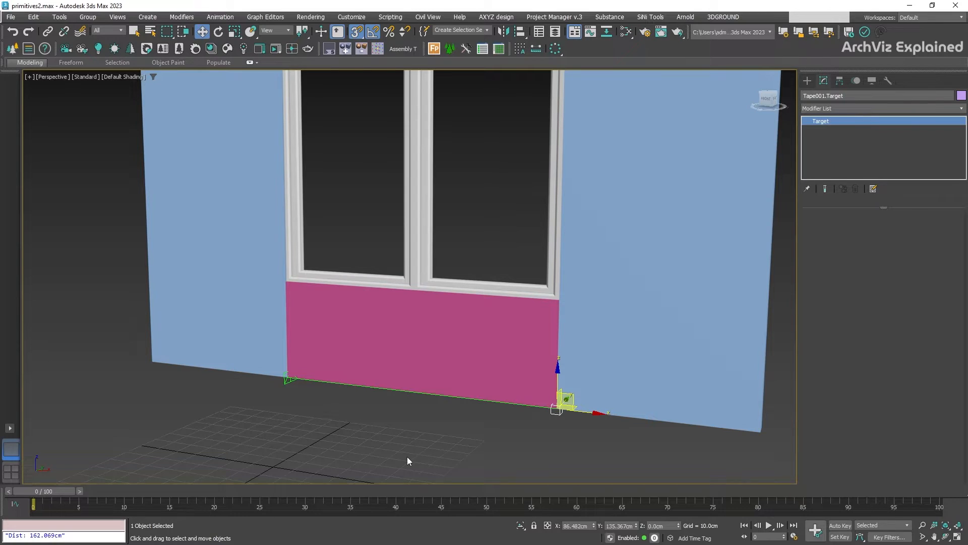
click(408, 460)
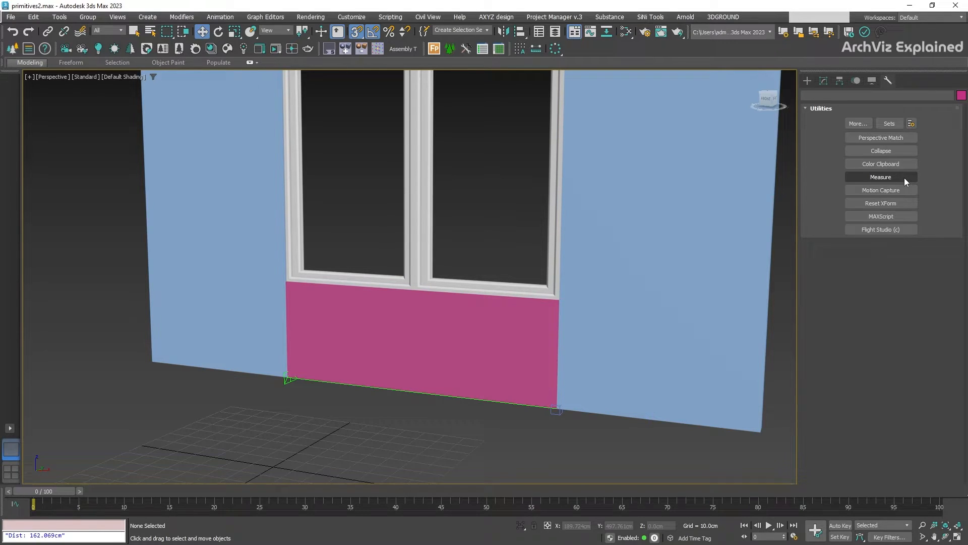
- Measure the walls, pink panel and floor line together: 360.172 × 96.422 × 249.71 cm, line 191.314 cm
click(880, 177)
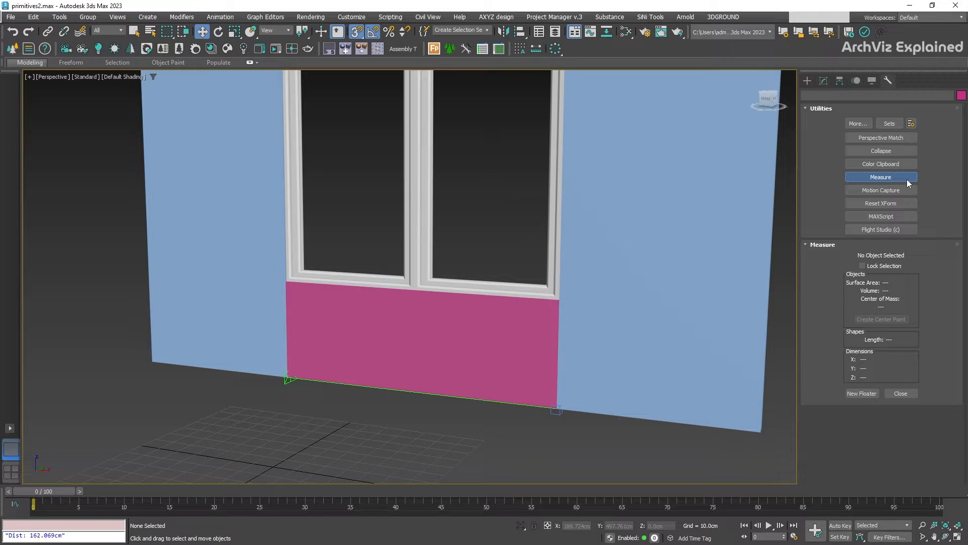
click(458, 371)
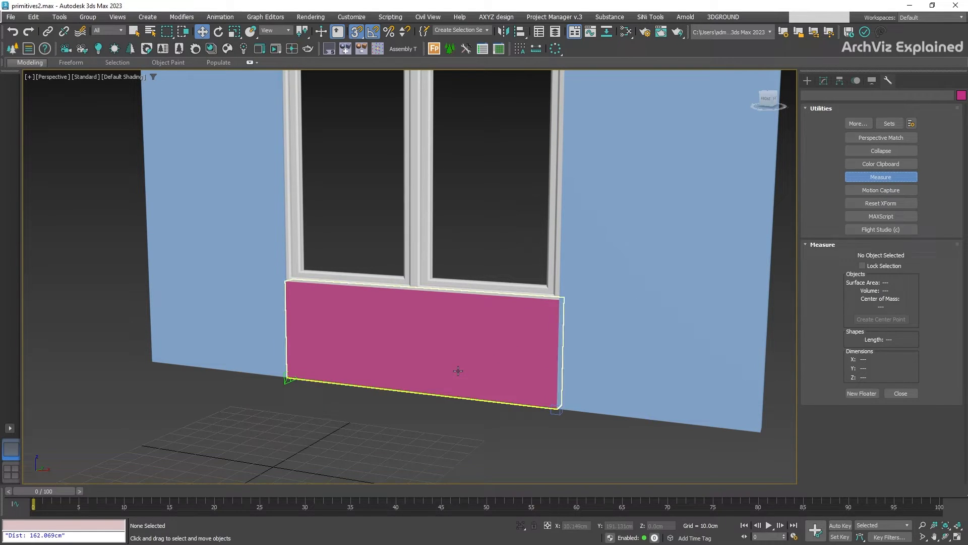
click(457, 371)
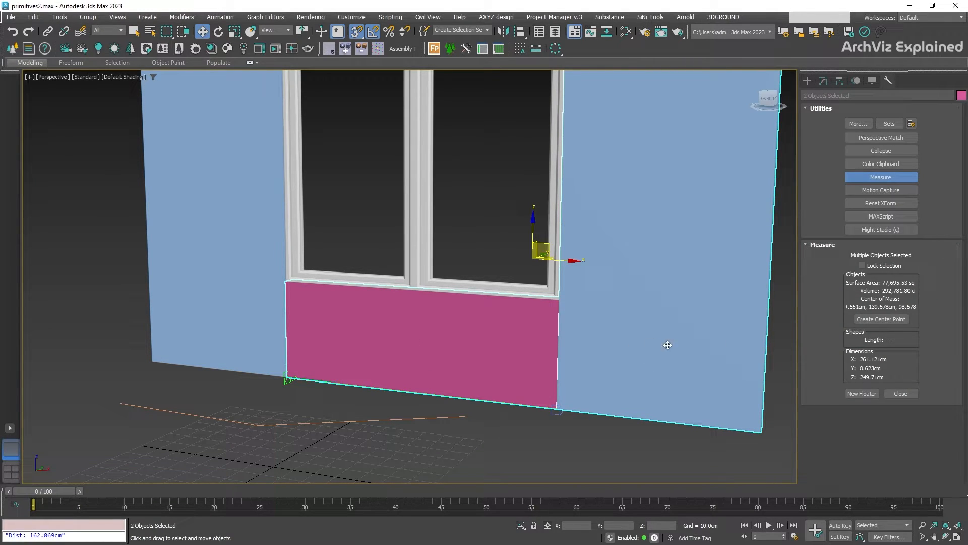
mouse_move(415, 338)
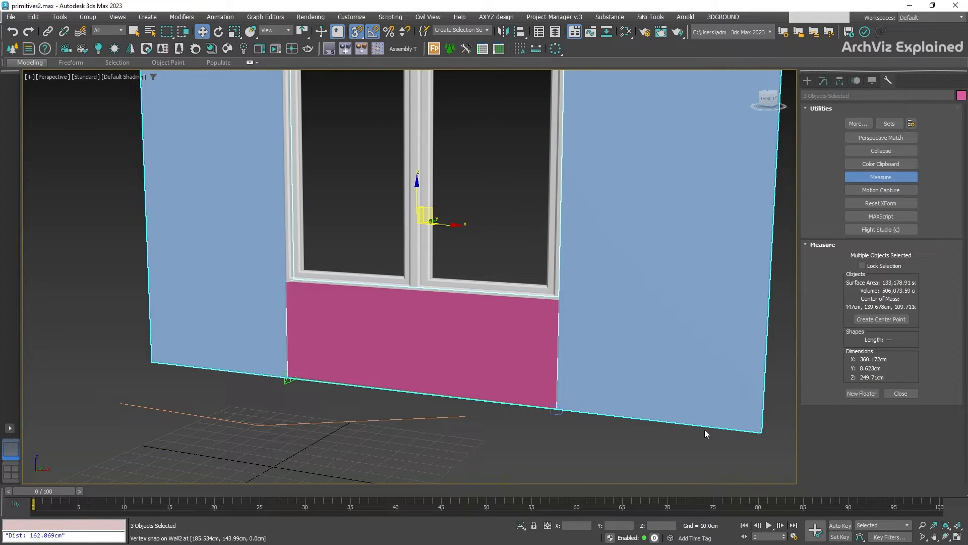
click(411, 420)
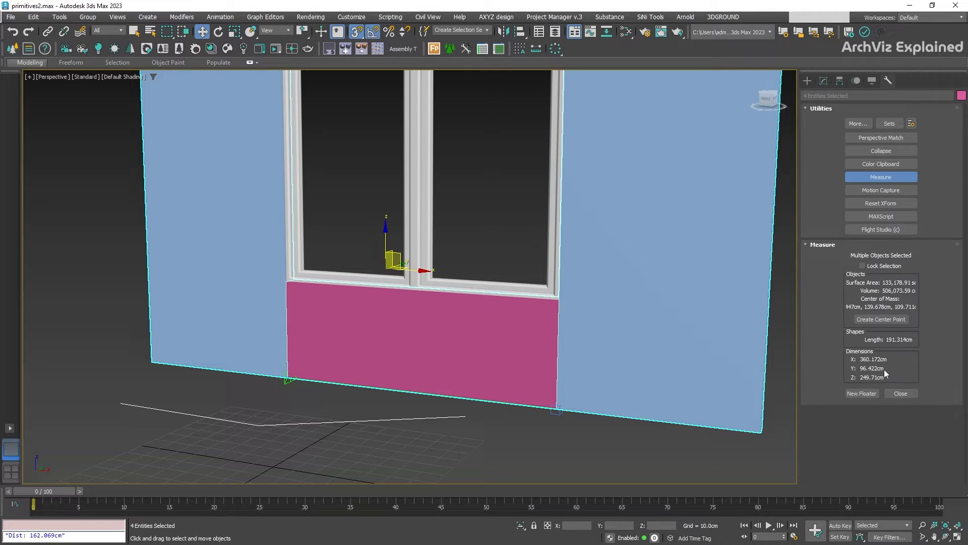
- Float the measurement readout aside and close it, then make two small pink boxes on the floor
click(861, 393)
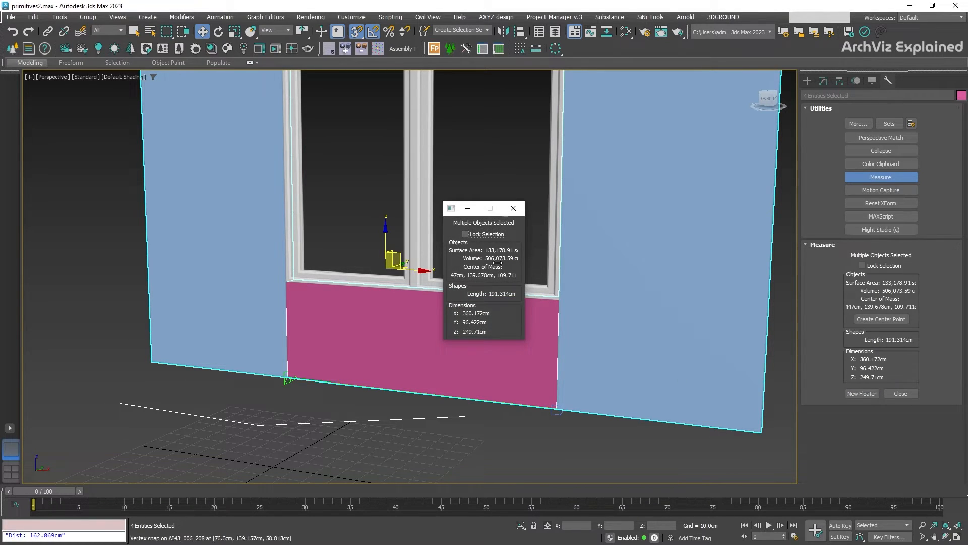
drag(485, 208, 737, 301)
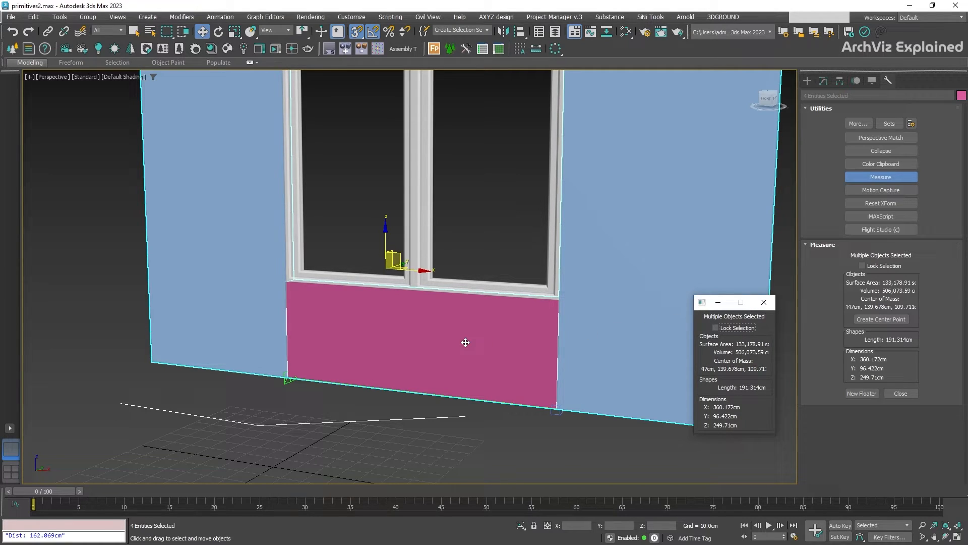
click(420, 339)
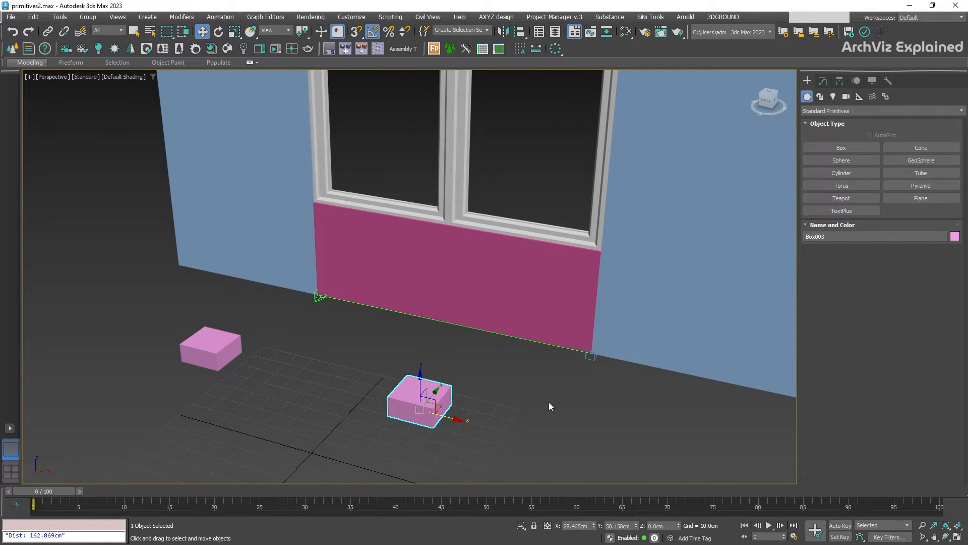
- Deselect the new box and list the Create panel's Helpers object types
click(520, 418)
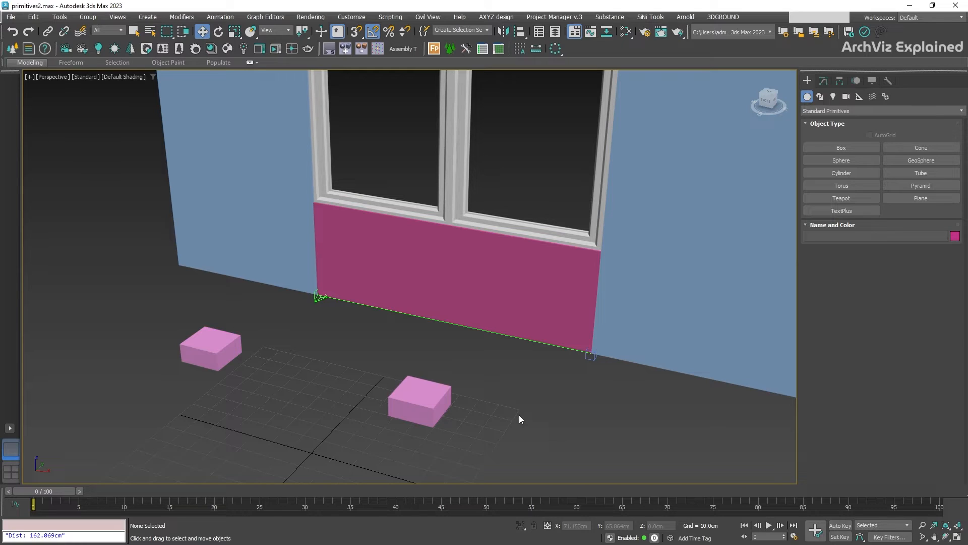
click(858, 96)
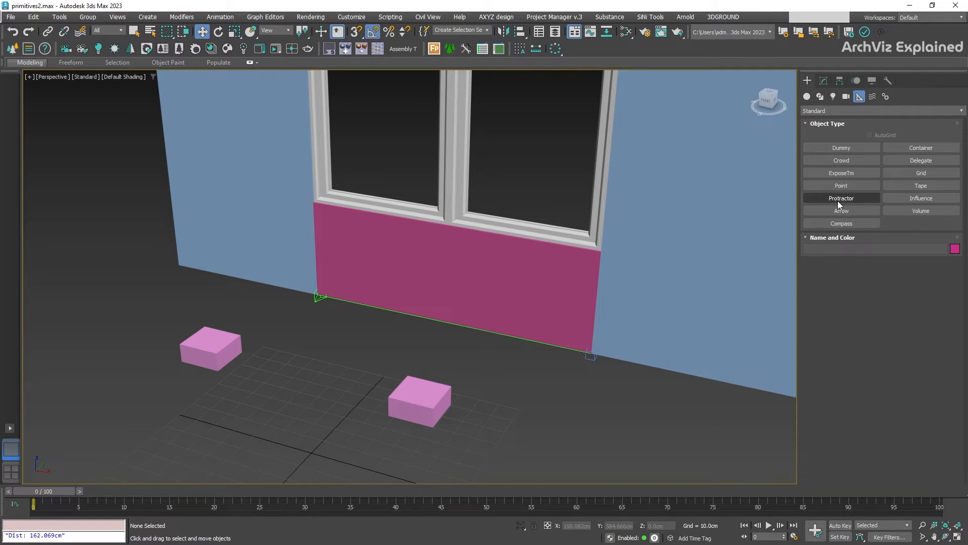
- Place Protractor001 linked to the left and right boxes and move it toward the front of the floor
click(841, 198)
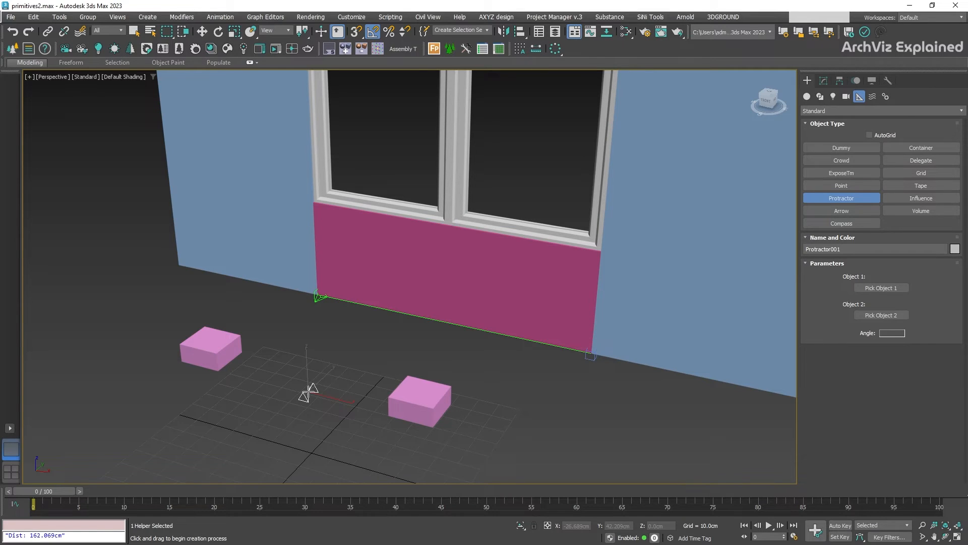
click(881, 288)
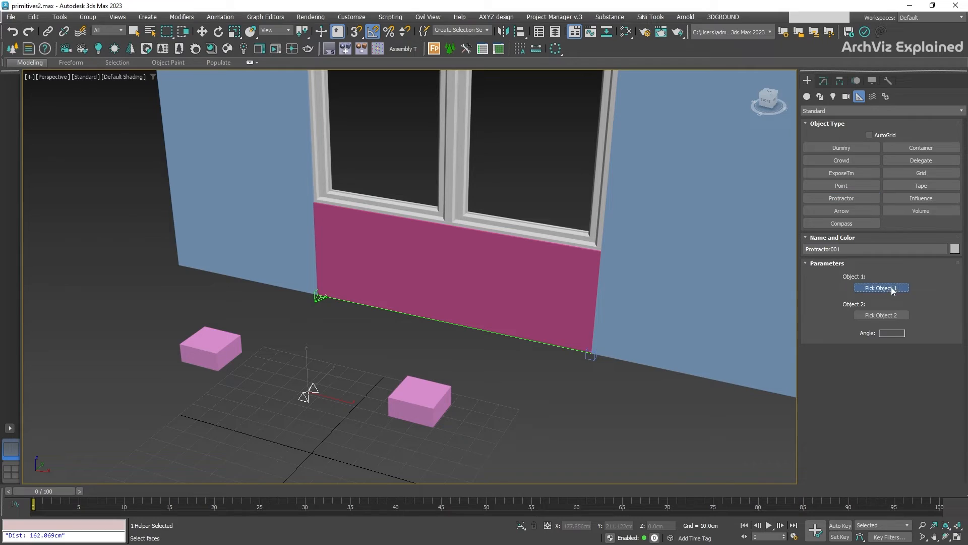
click(210, 346)
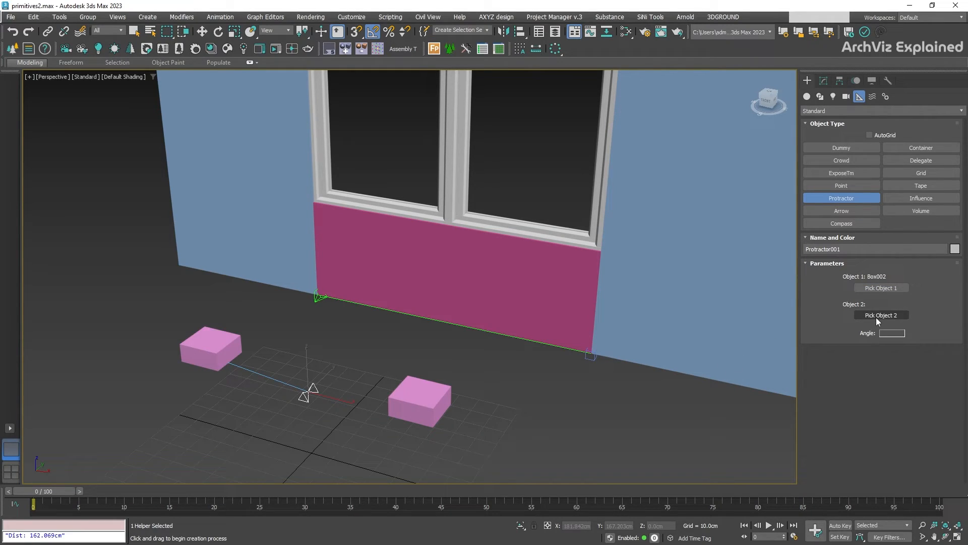
click(419, 400)
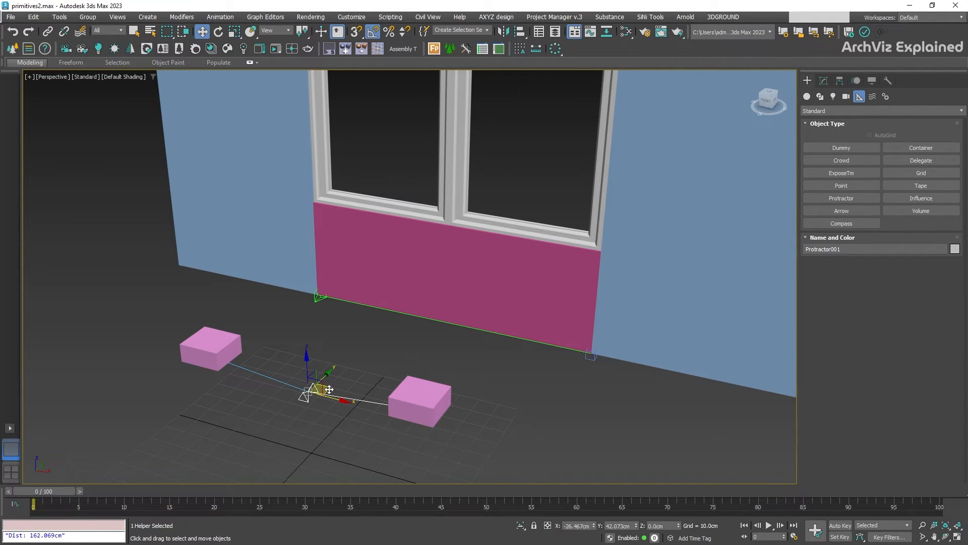
drag(319, 389, 281, 445)
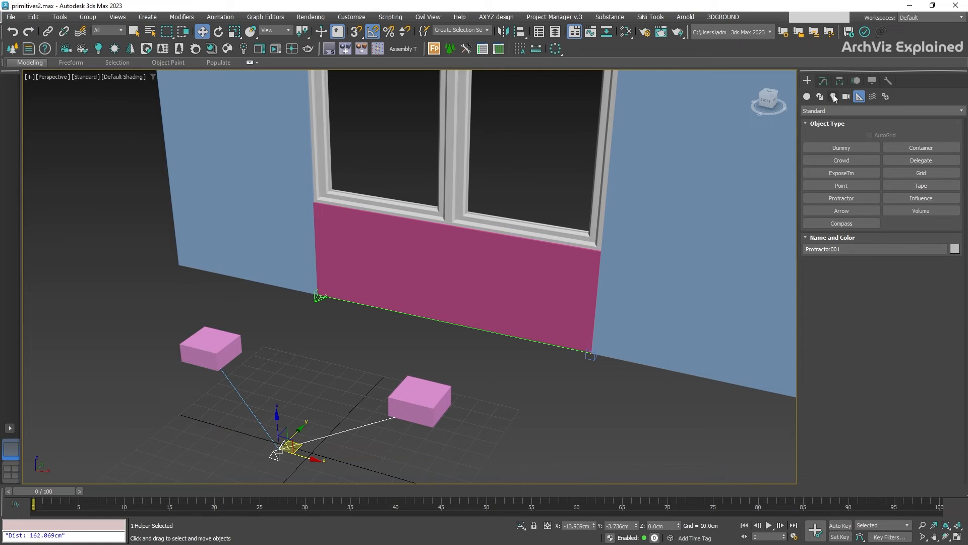
- Move Box003 toward the wall and Protractor001 behind the boxes so the angle reads 78.3479
click(420, 402)
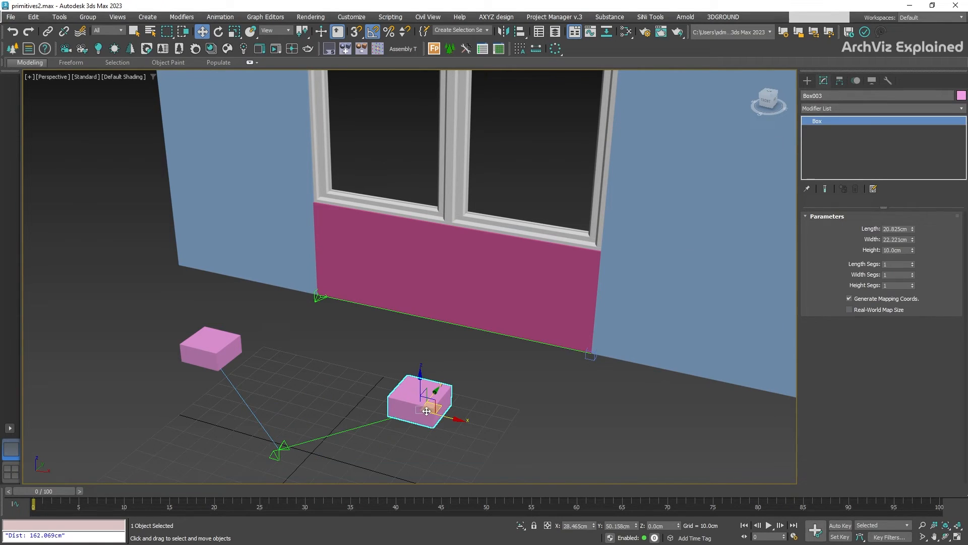
drag(427, 402, 415, 349)
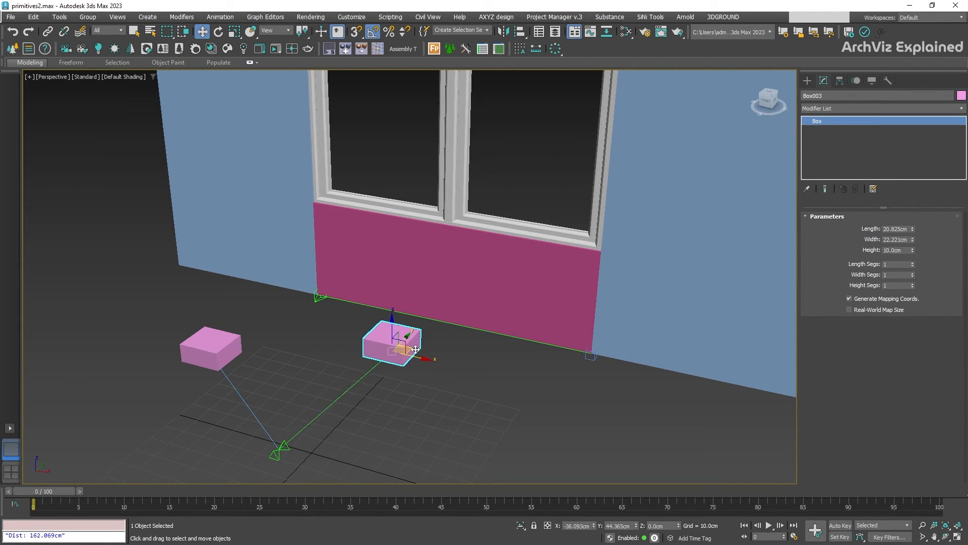
drag(401, 346, 388, 338)
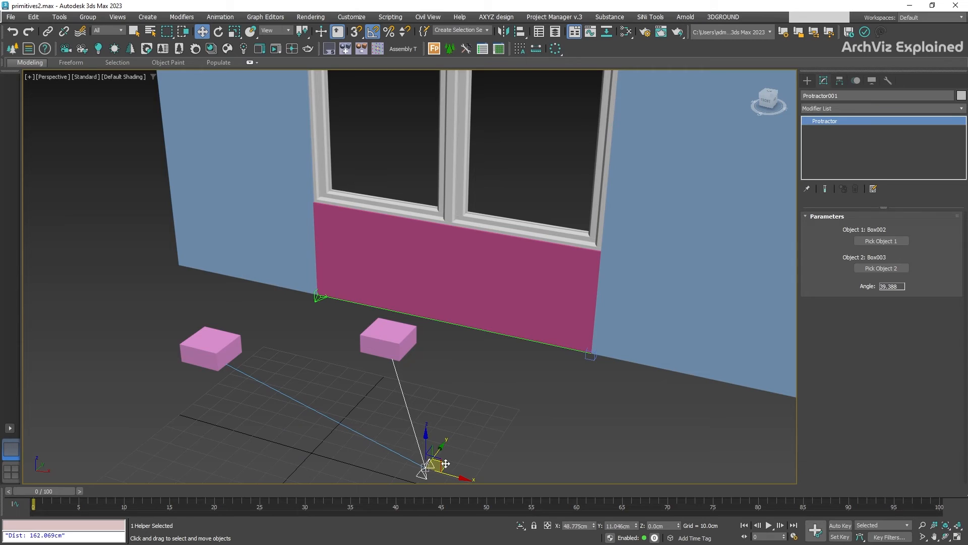
drag(427, 466, 296, 303)
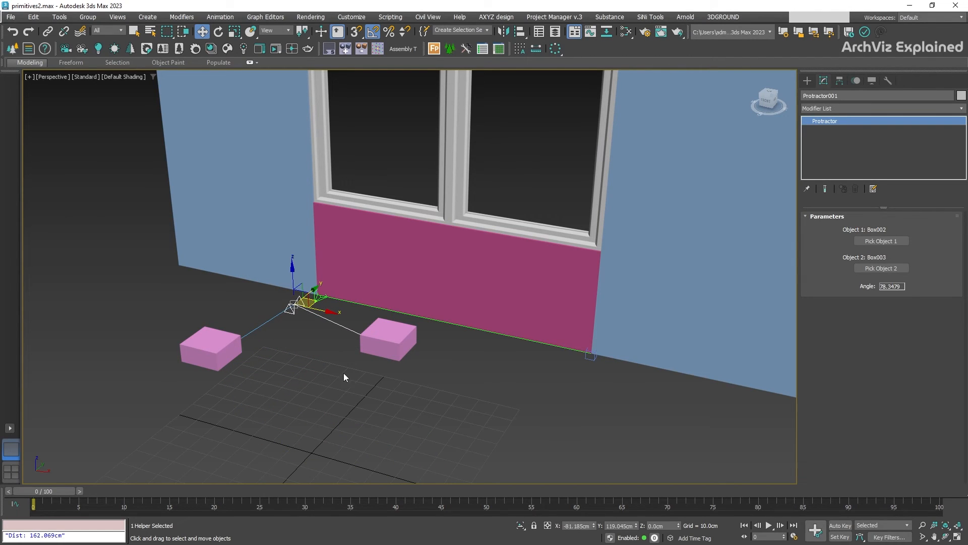
mouse_move(310, 410)
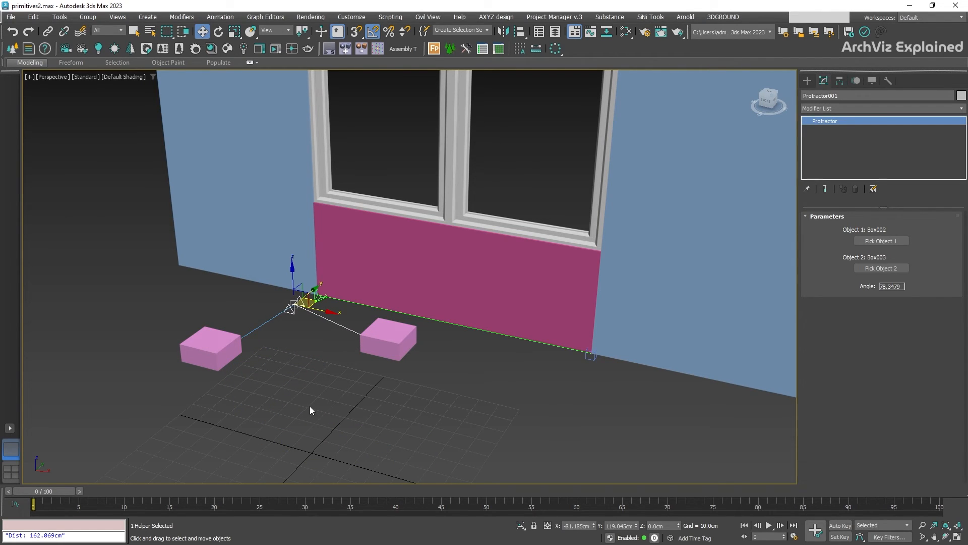